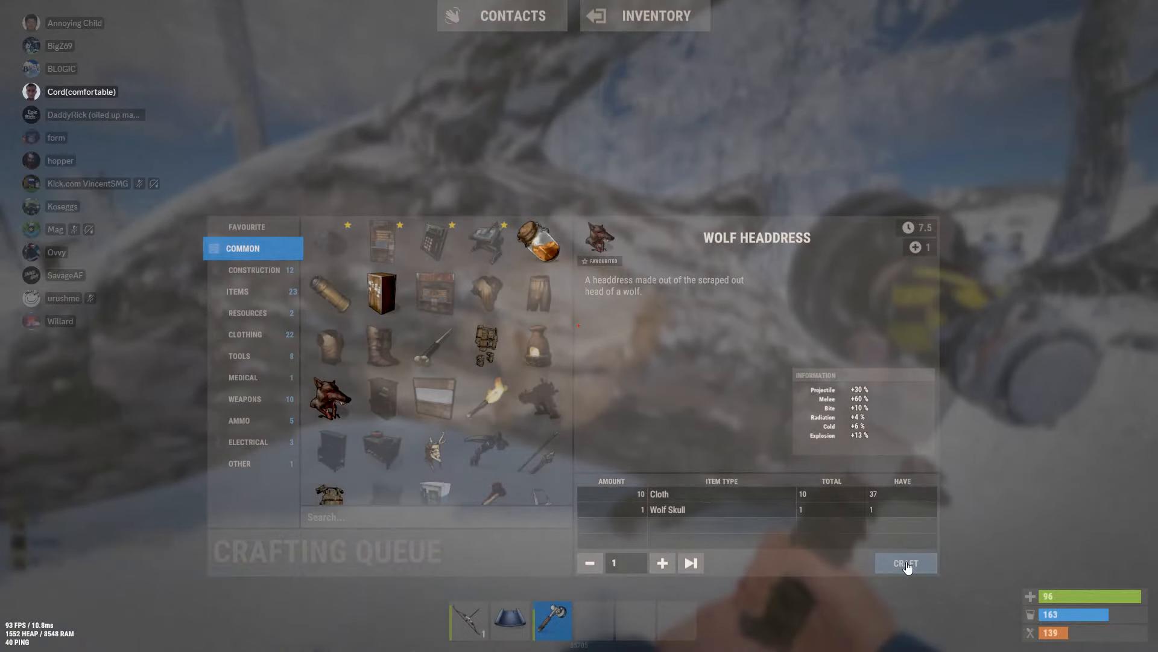
Step: Craft the Wolf Headdress and return to the snowy world
left_click(905, 562)
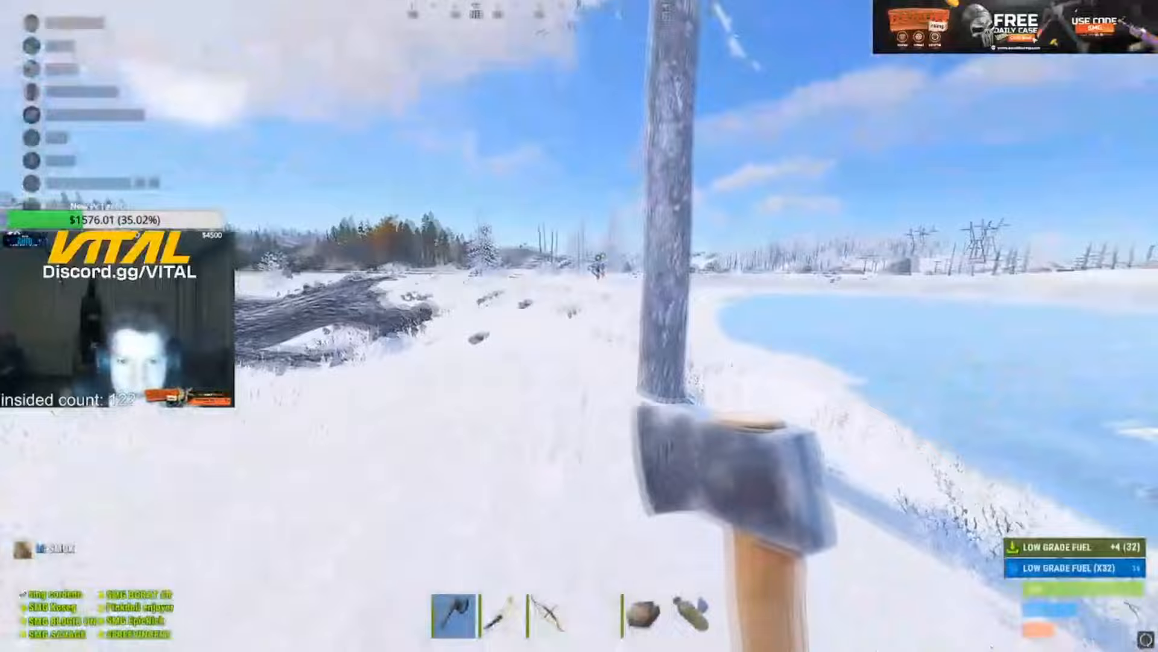
left_click(559, 315)
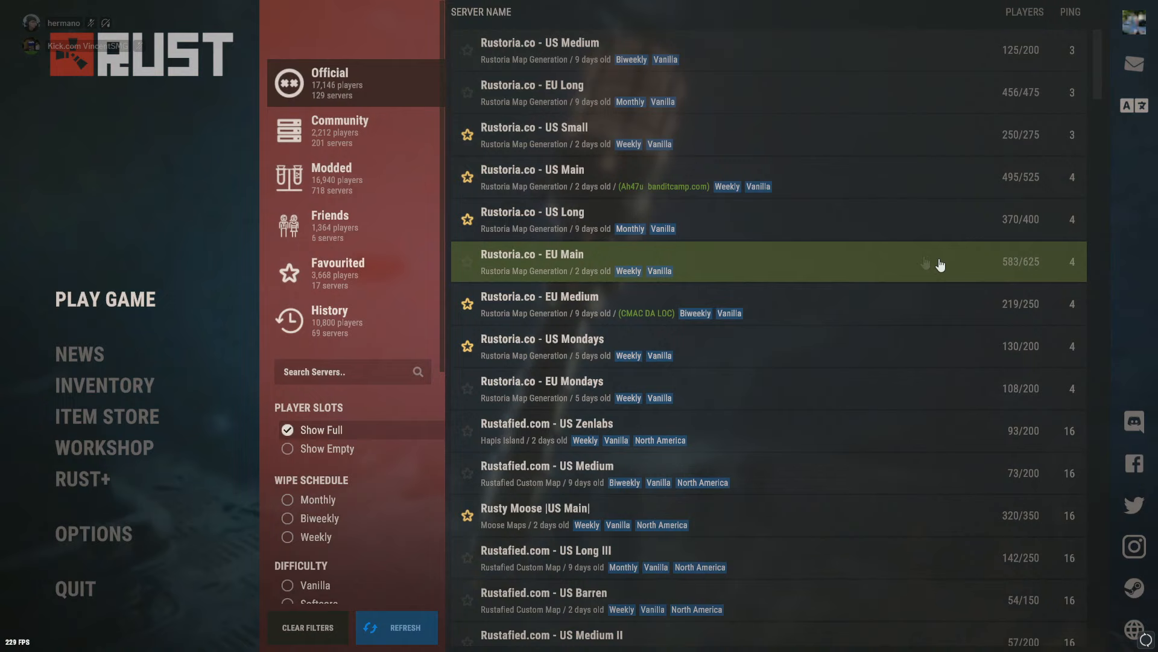
mouse_move(607, 310)
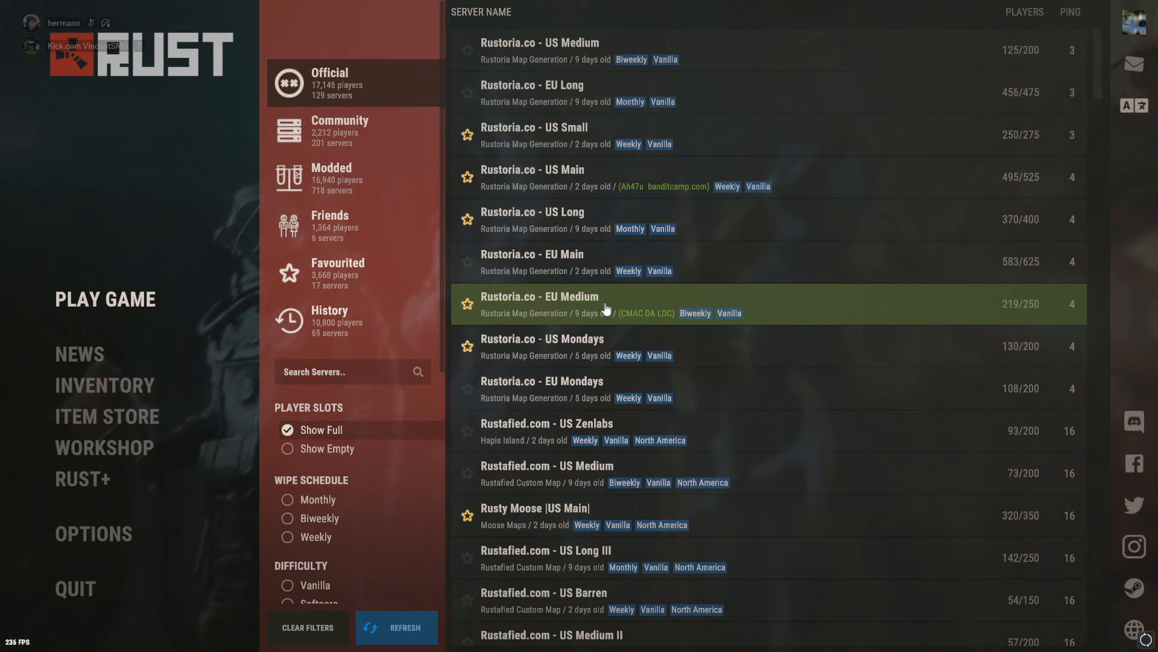
mouse_move(194, 306)
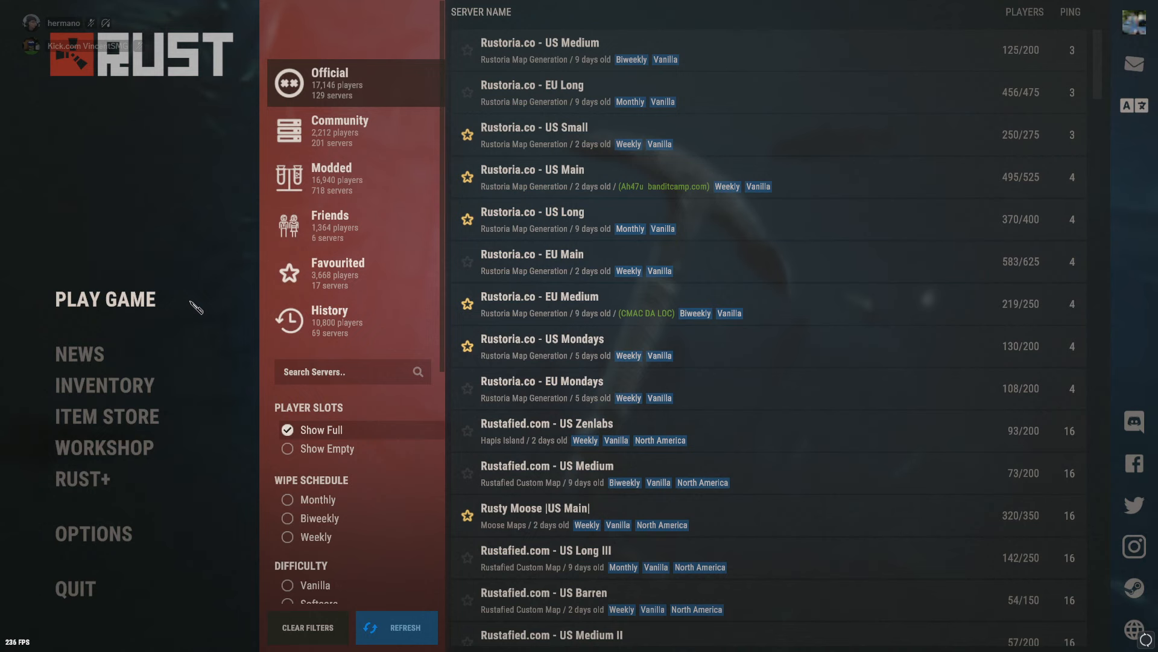
Step: Sort official servers by player count, then open the wounded-status news article
left_click(1025, 11)
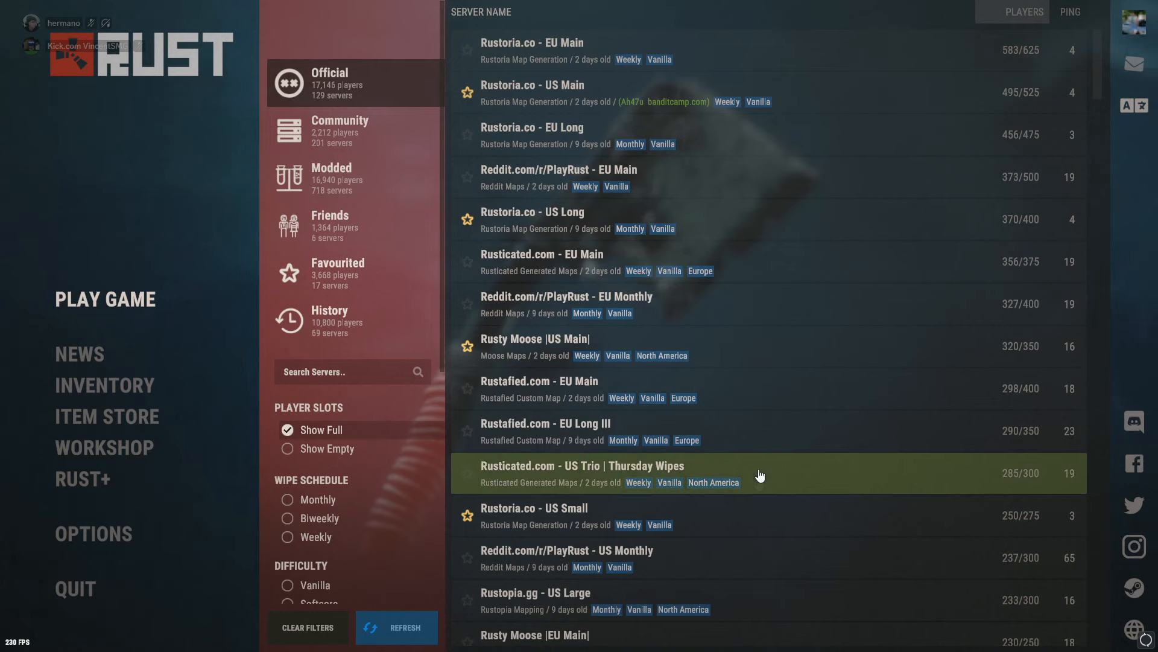
left_click(79, 354)
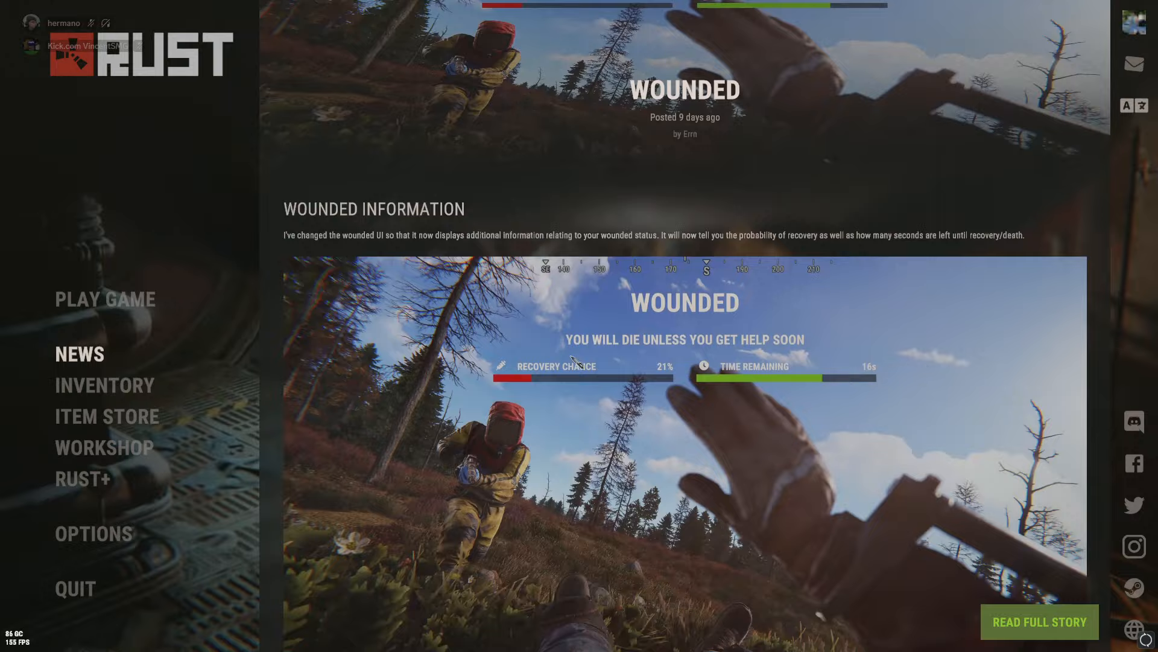
Step: Browse the owned skins inventory, then view the limited Item Store offerings
left_click(103, 385)
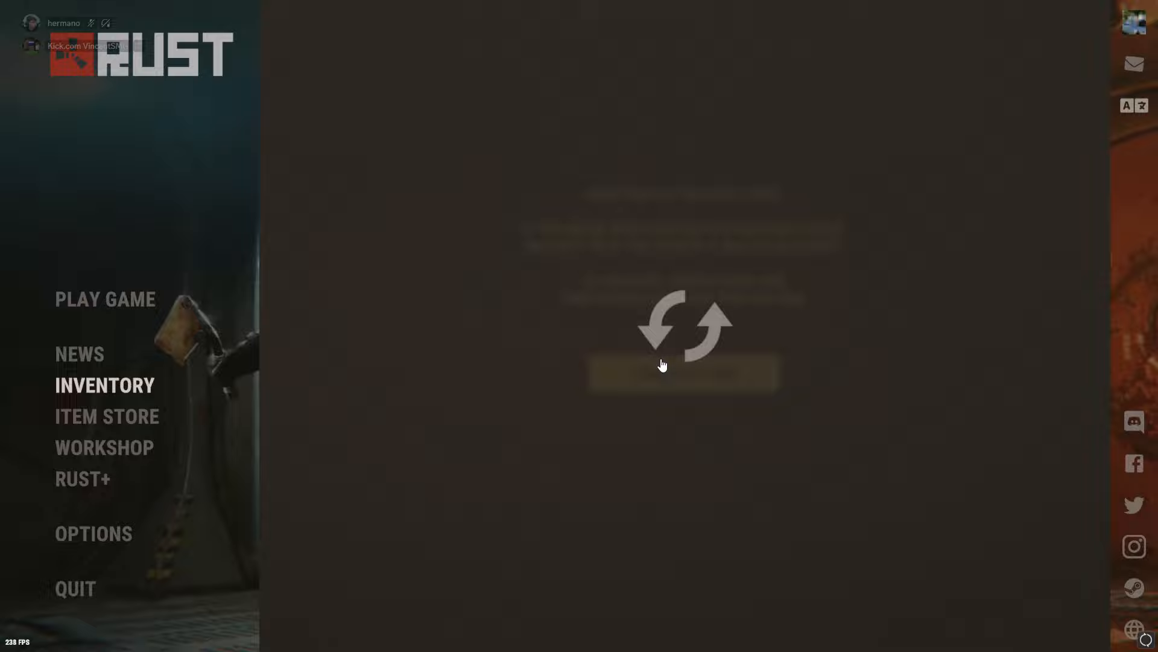
left_click(664, 379)
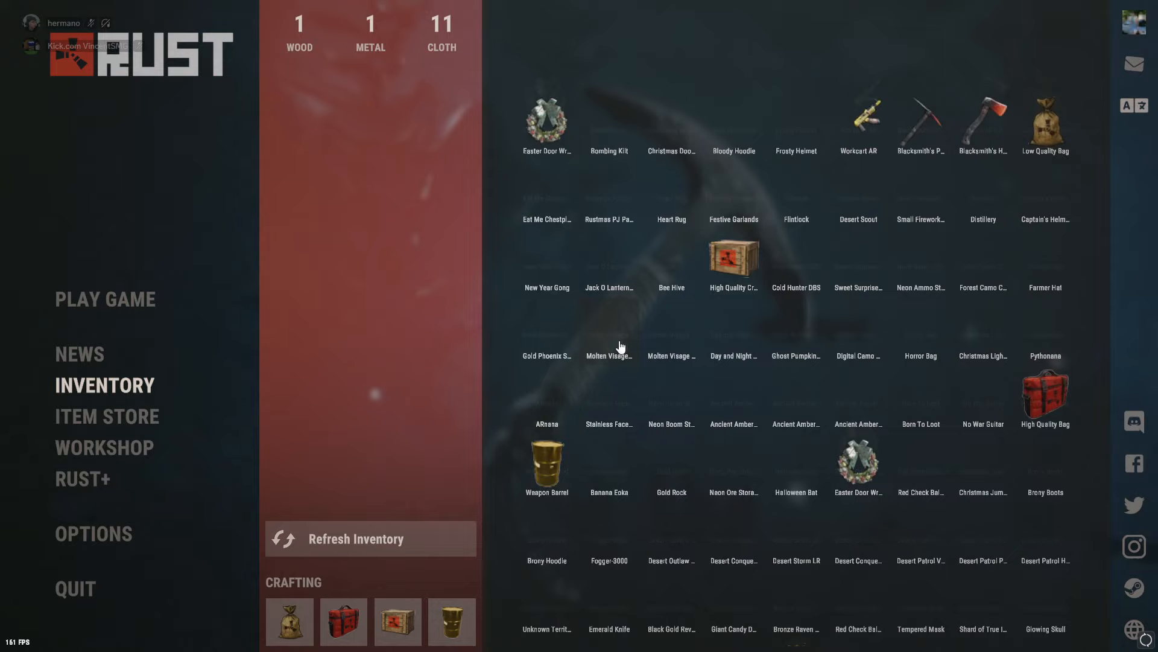
left_click(106, 416)
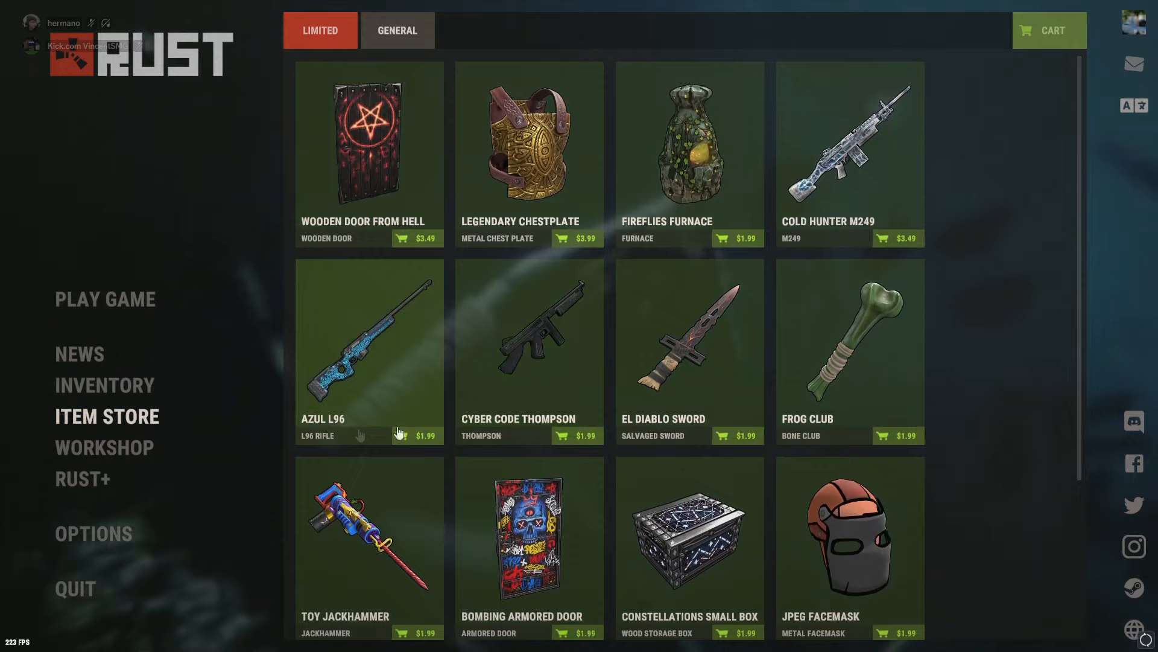
Step: Browse community Workshop skins, then switch to the bandit.camp site in Chrome
left_click(105, 447)
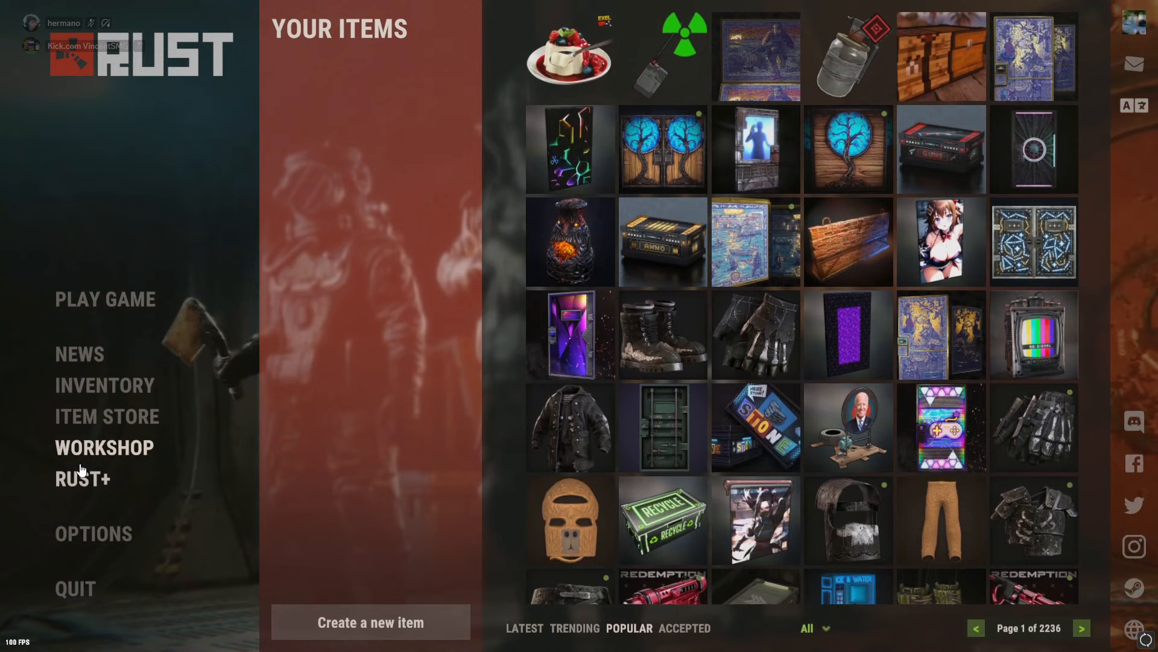
left_click(104, 299)
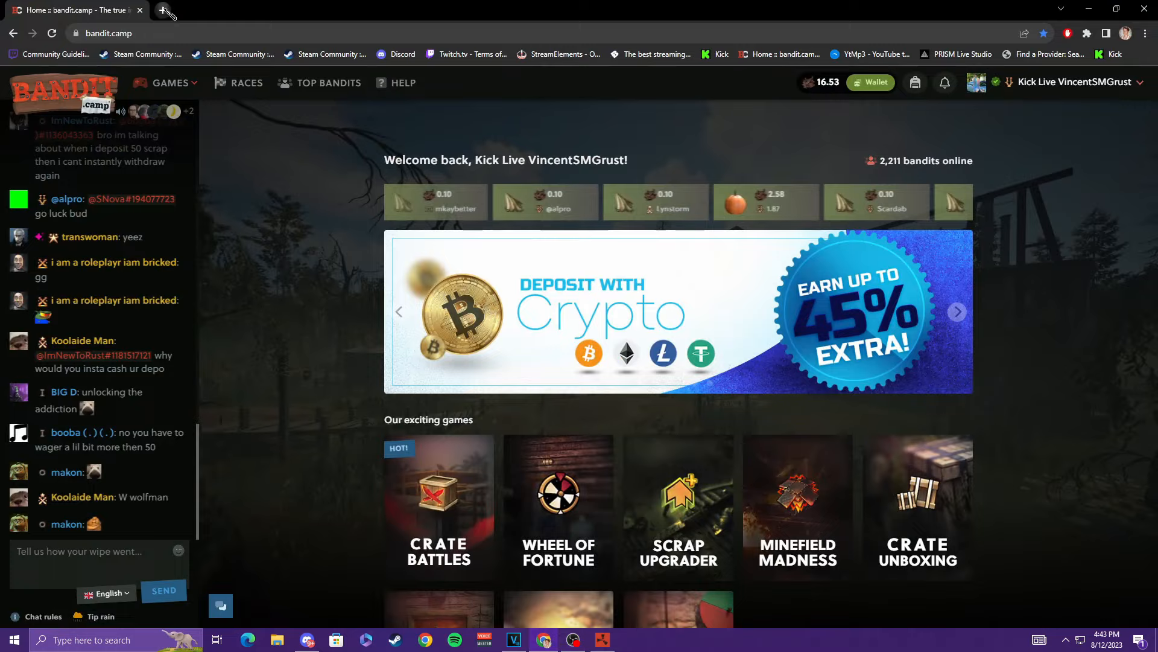
Step: Show a YouTube channel page in a new Chrome tab, then return to Rust
left_click(163, 12)
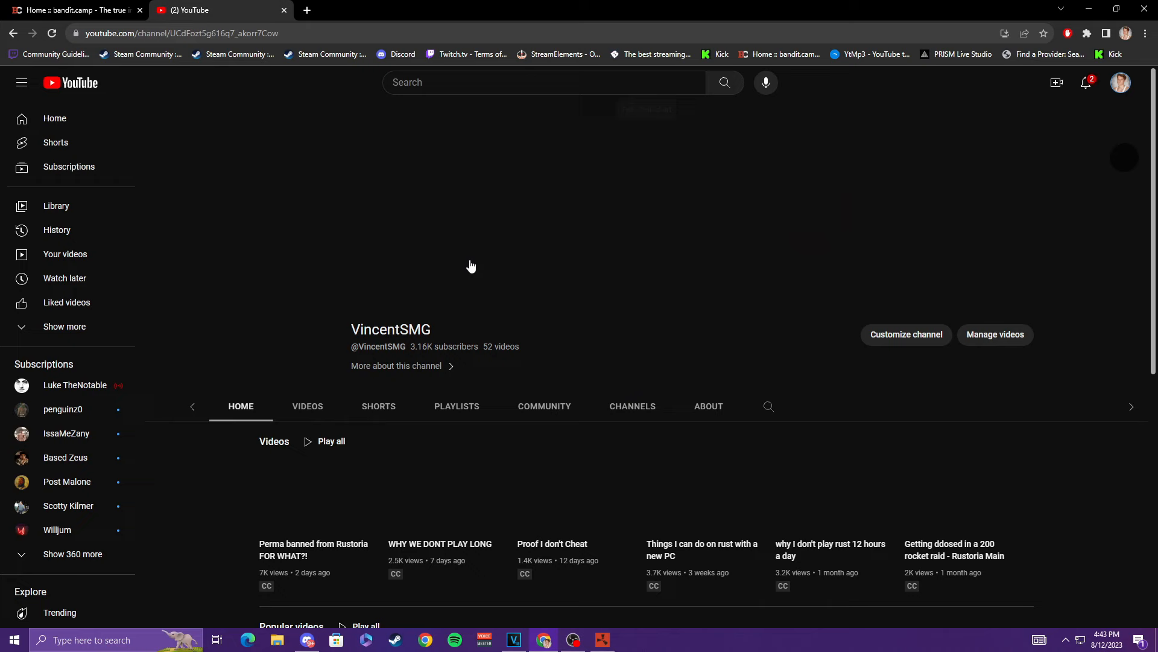
left_click(78, 10)
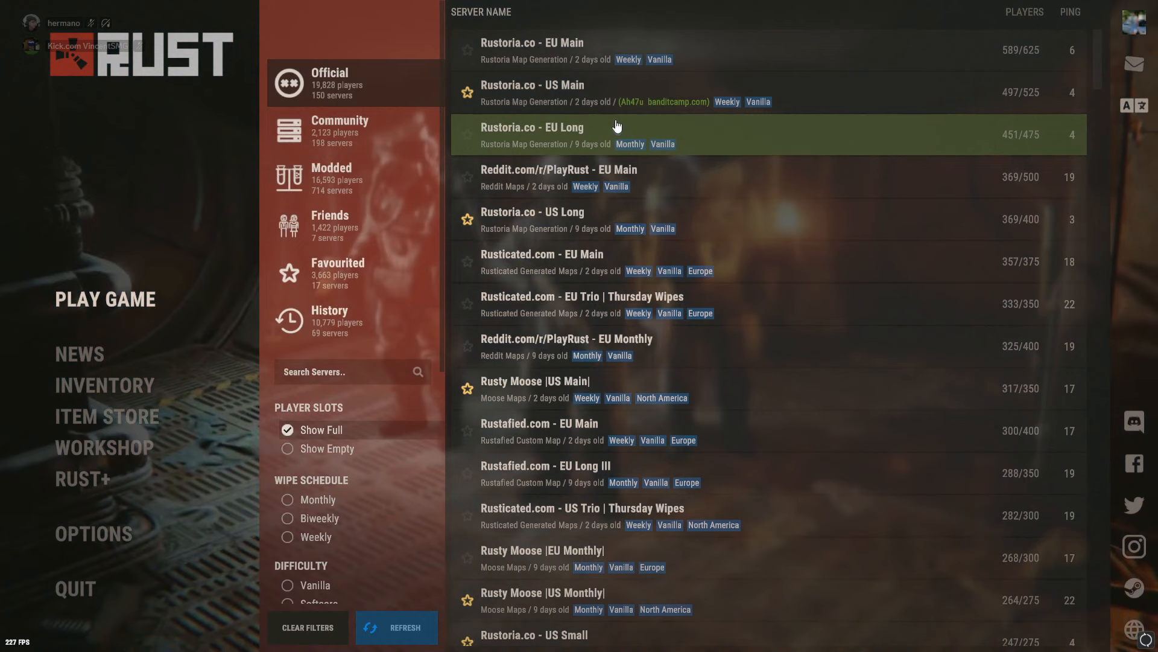
mouse_move(585, 226)
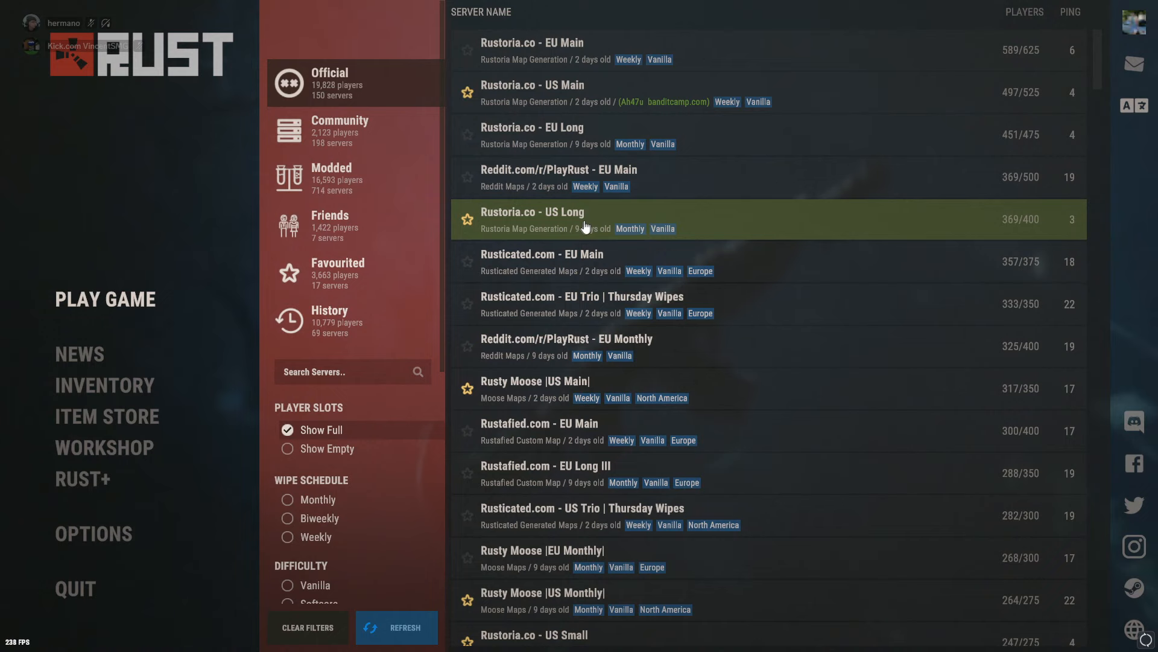
mouse_move(584, 127)
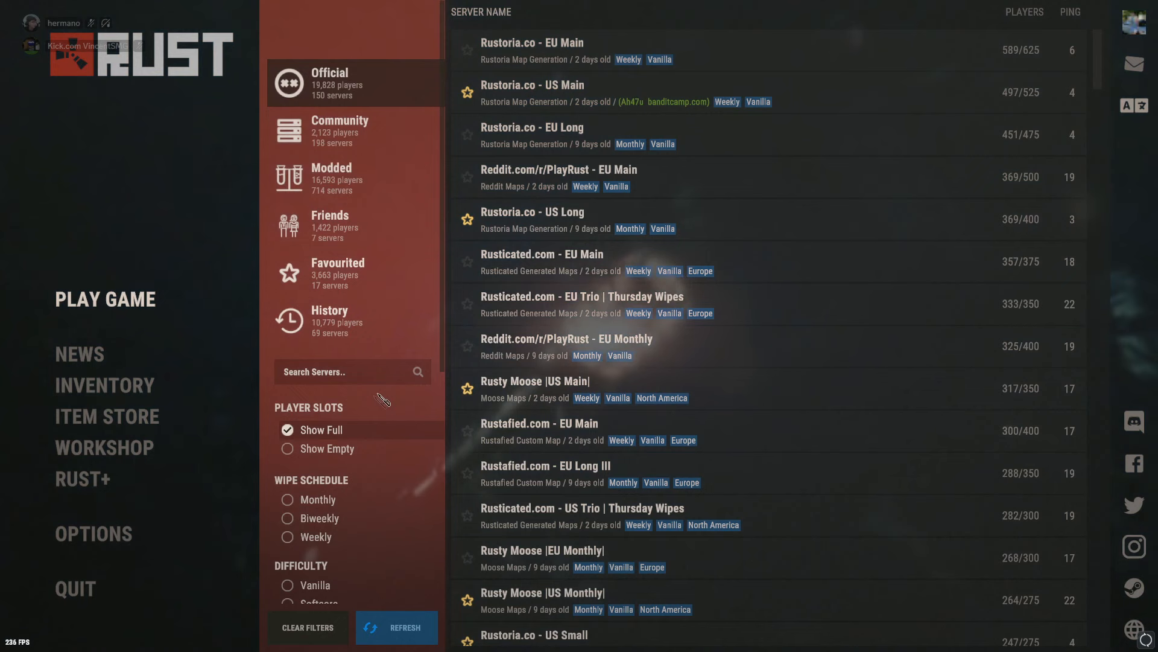
Step: Select Rustoria.co - US Long and attempt to join, getting a gamebanned disconnect
left_click(556, 219)
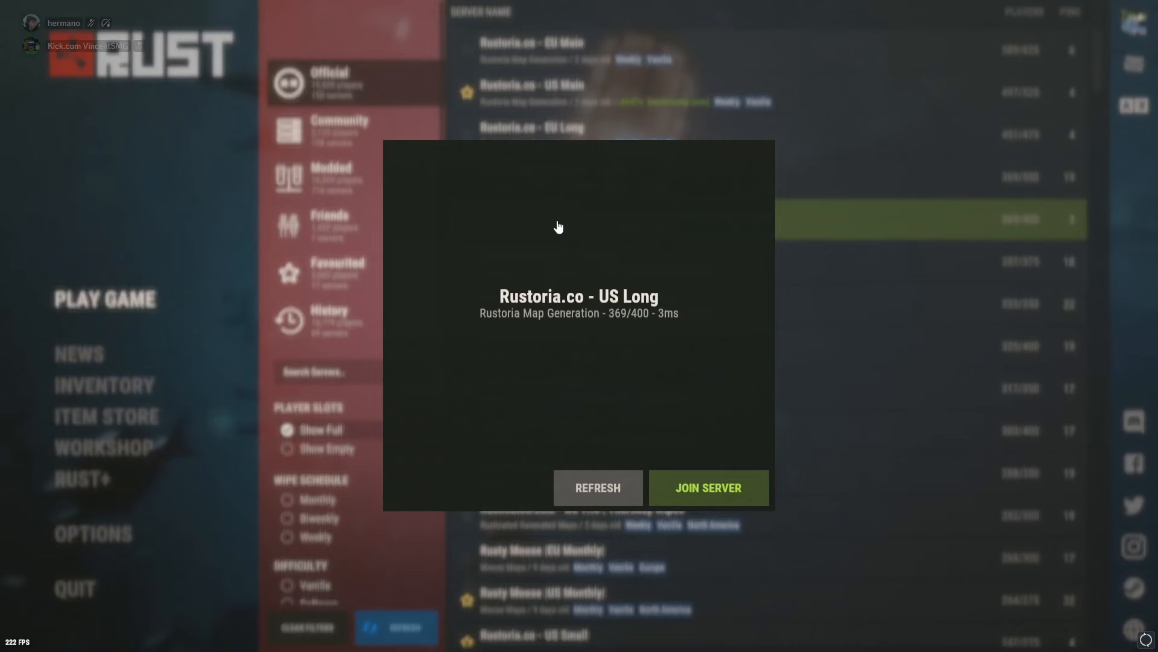
left_click(709, 487)
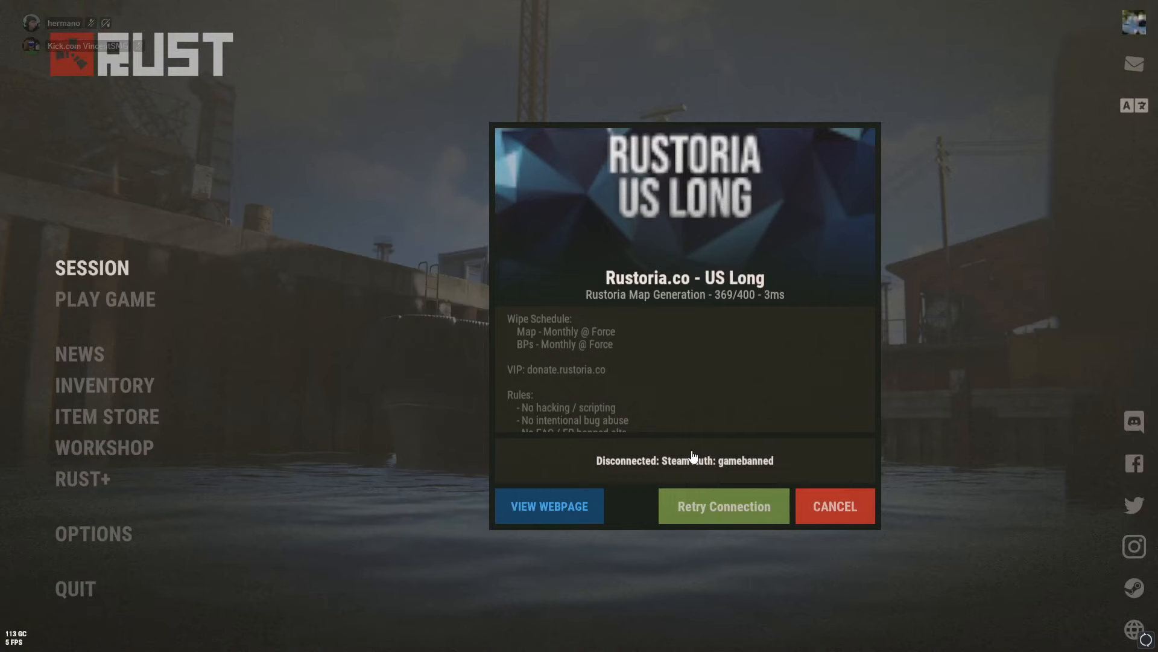
Step: Cancel the gamebanned disconnect dialog, then bring up the OBS Studio window
left_click(835, 505)
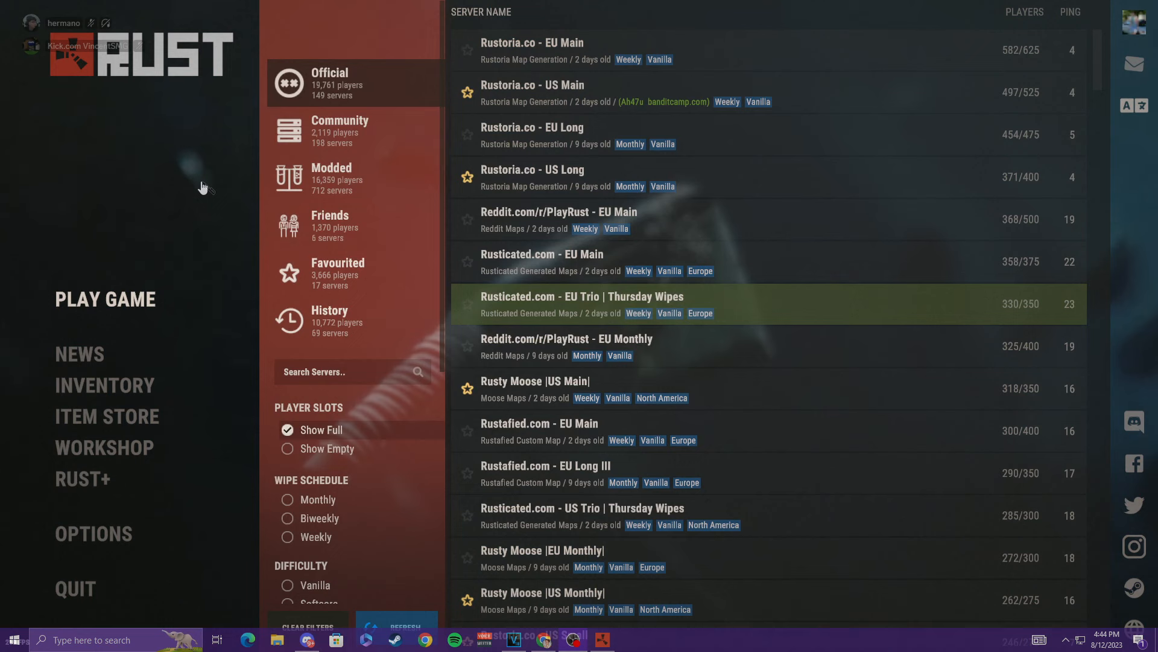
left_click(75, 589)
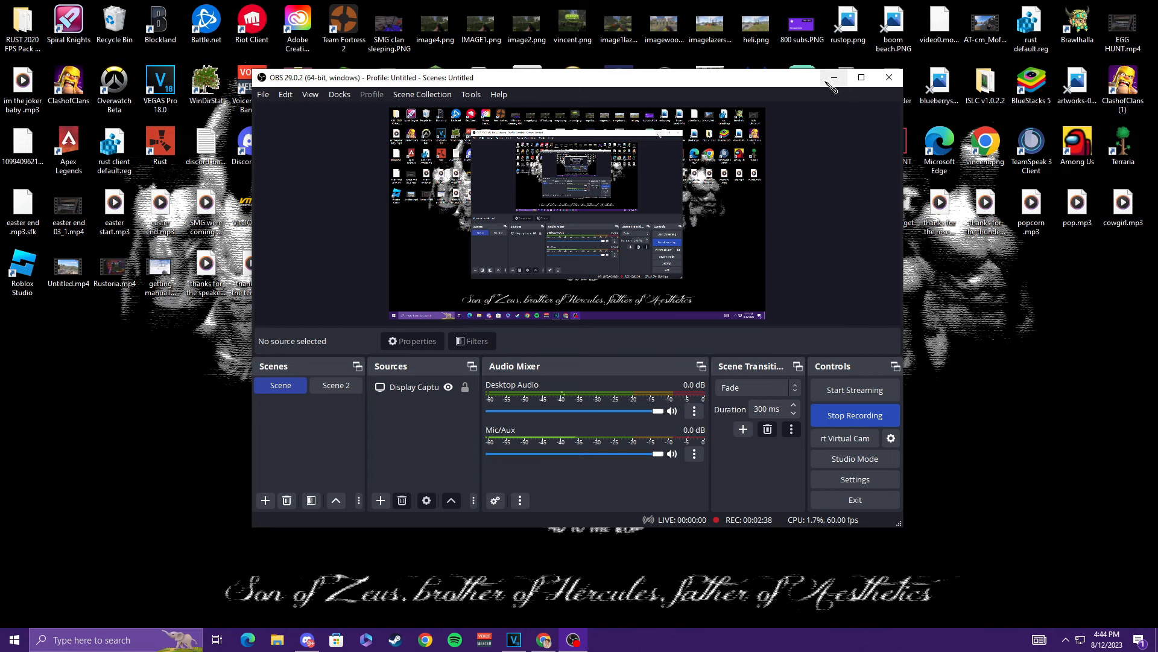
mouse_move(931, 542)
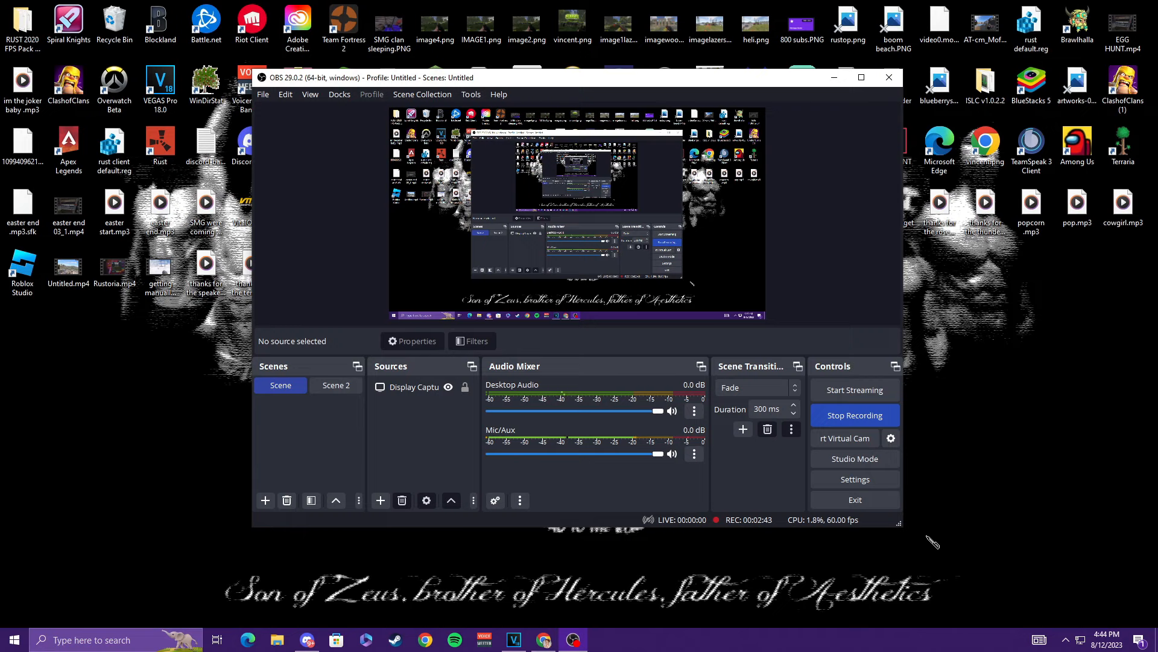
mouse_move(675, 599)
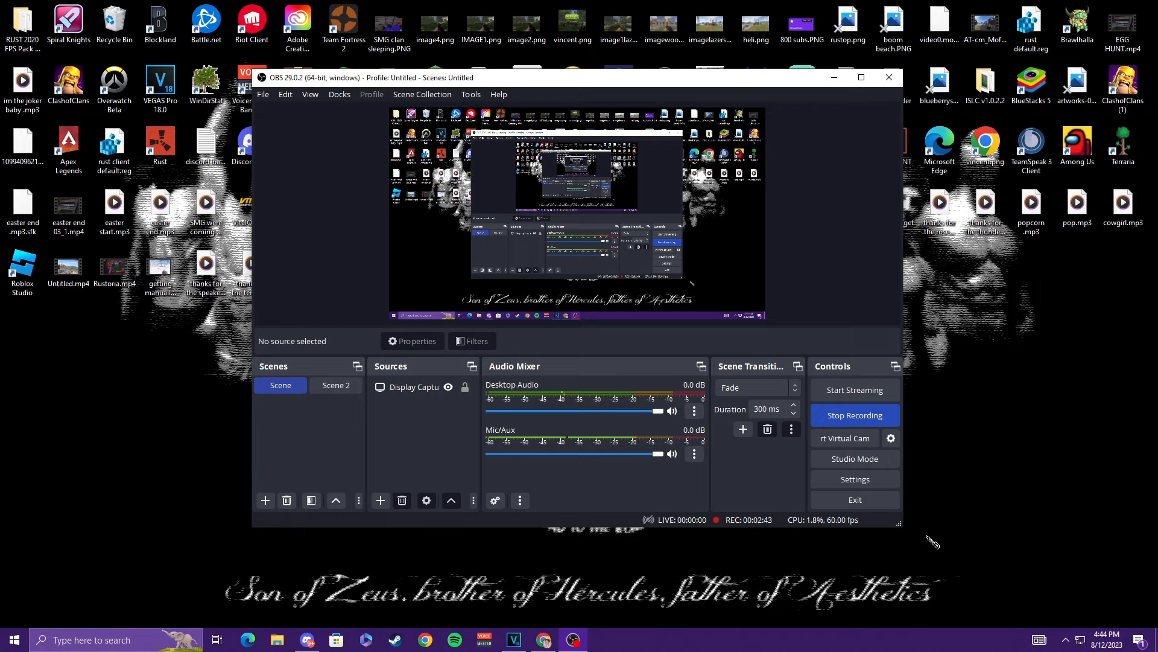